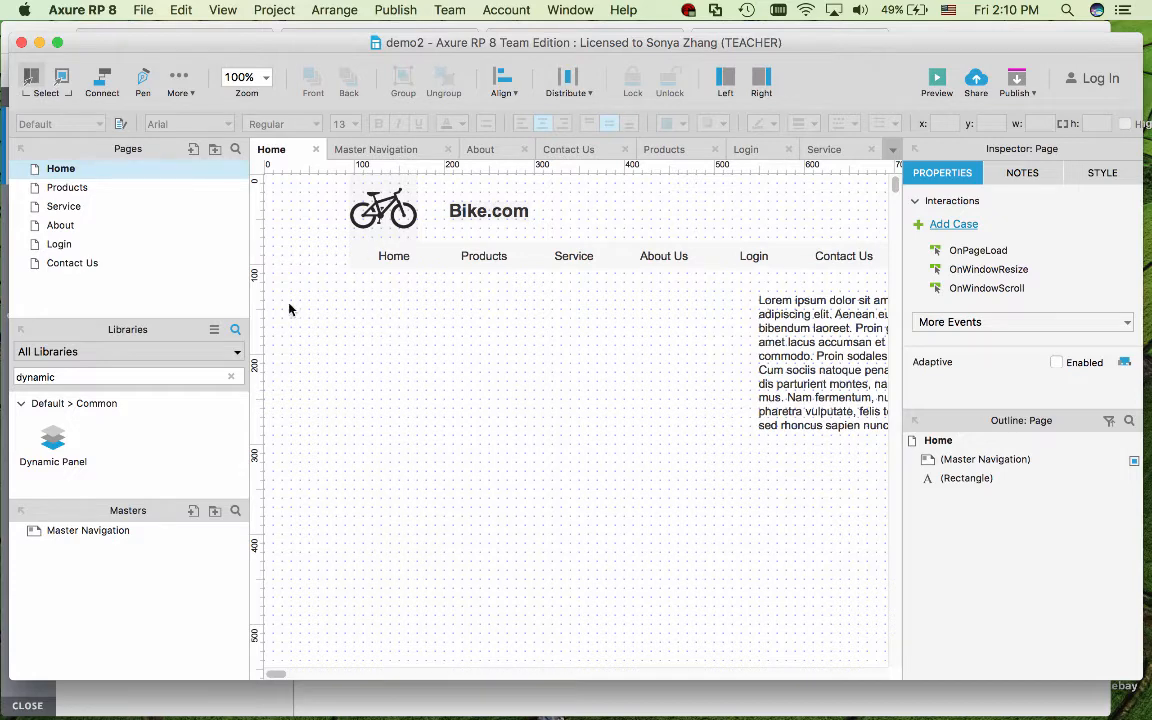
pyautogui.moveTo(420, 390)
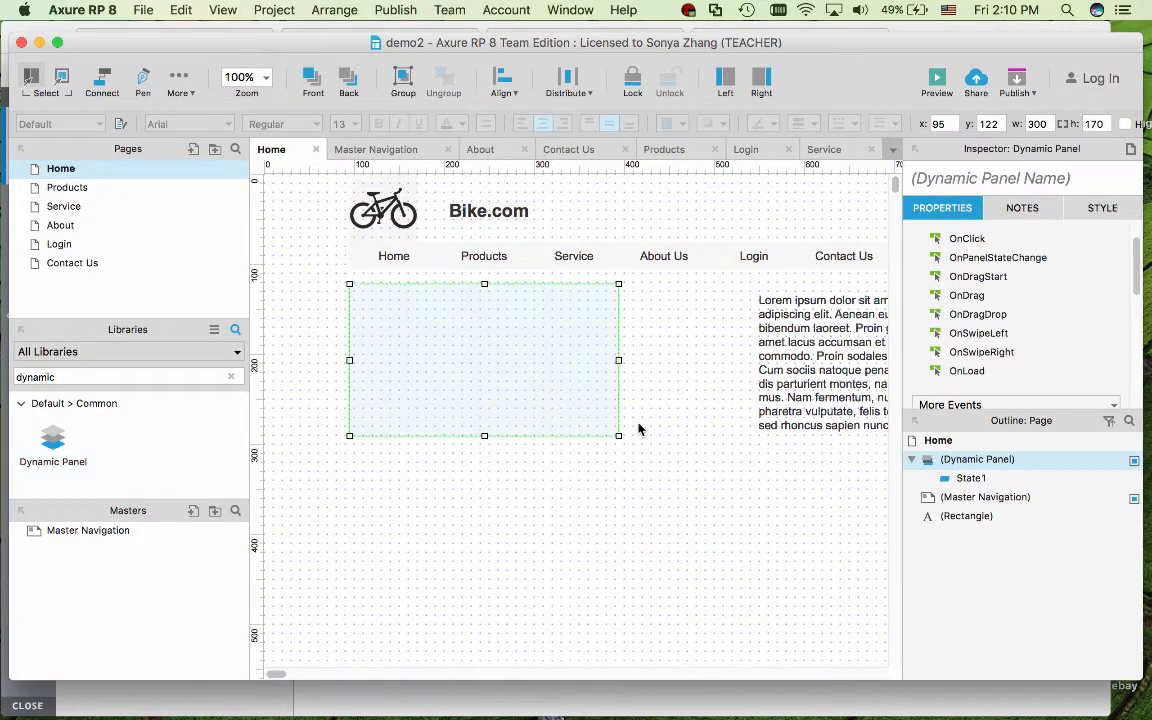
# Step: Place a Dynamic Panel below the navigation and resize it to about 435 x 247
pyautogui.moveTo(618, 436); pyautogui.dragTo(740, 482)
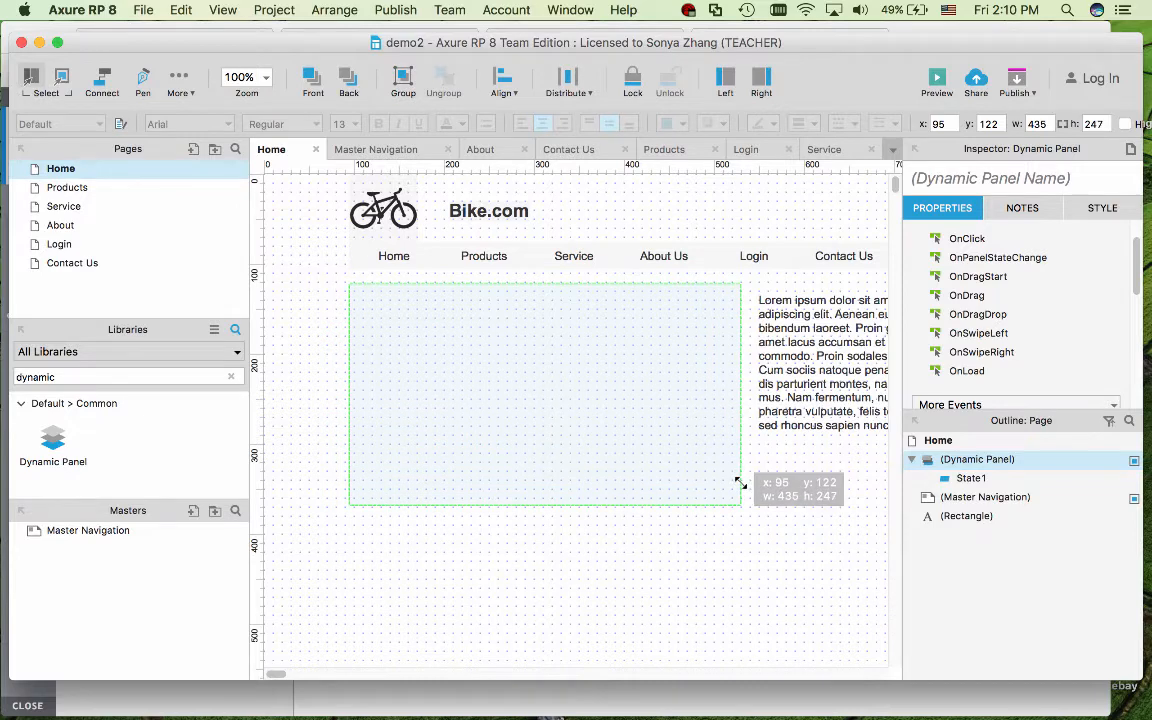
pyautogui.click(544, 394)
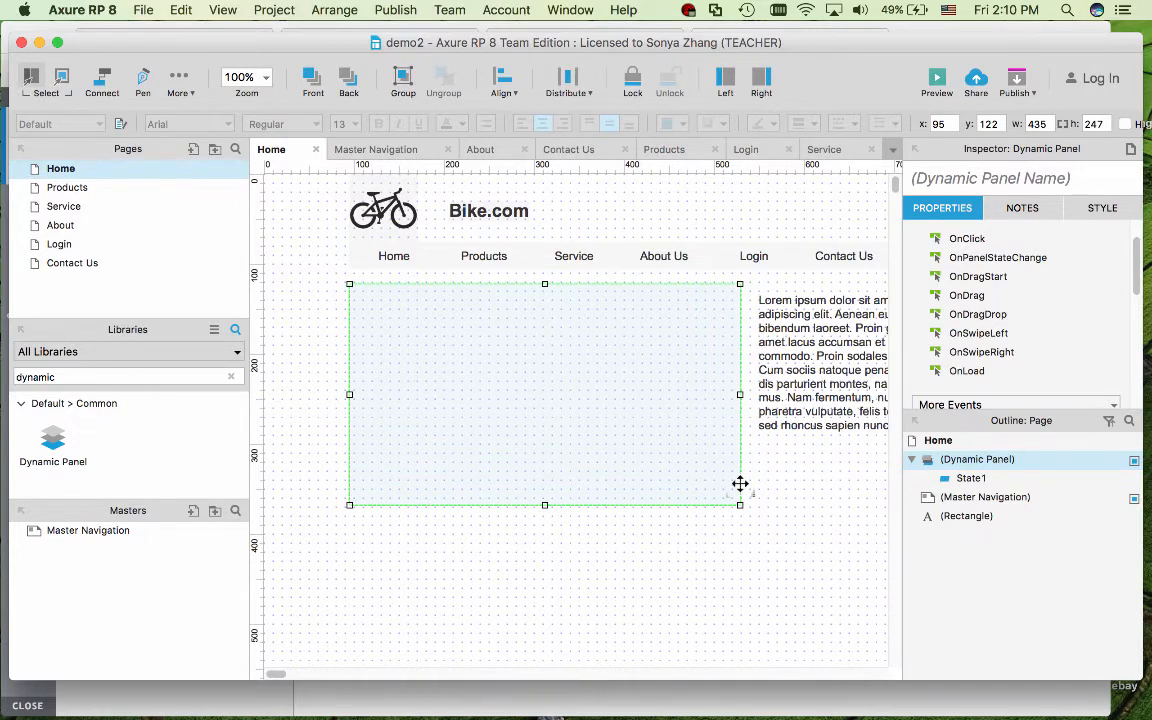
pyautogui.moveTo(800, 504)
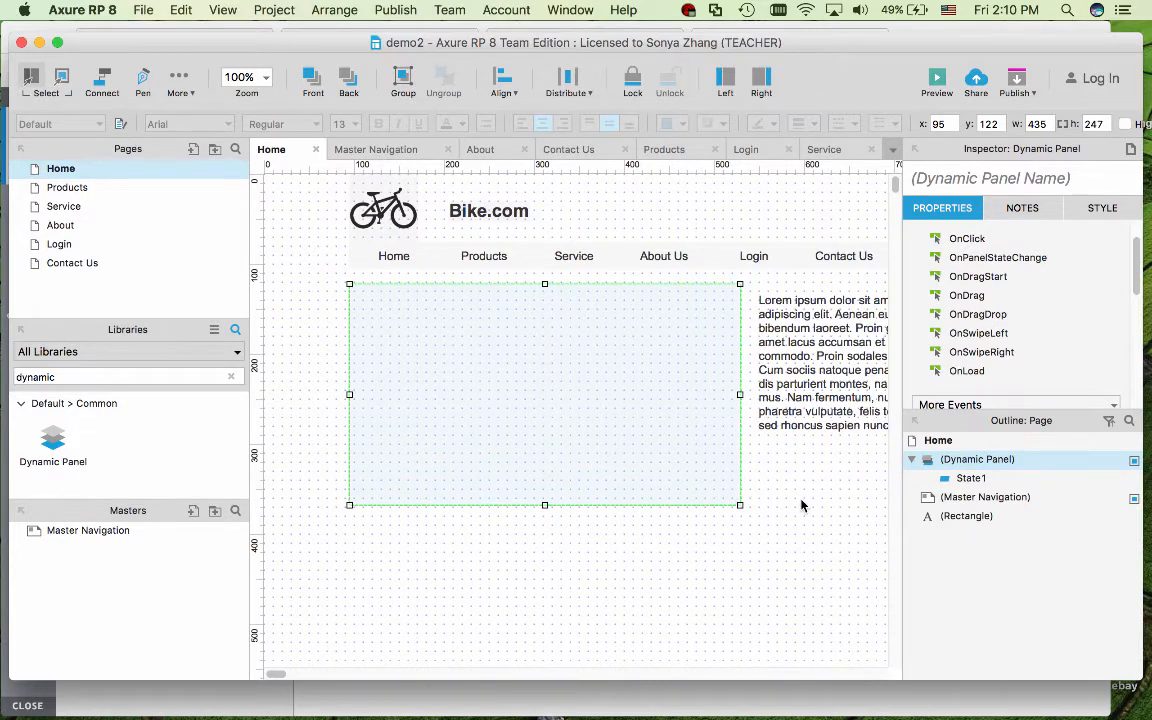
pyautogui.click(780, 516)
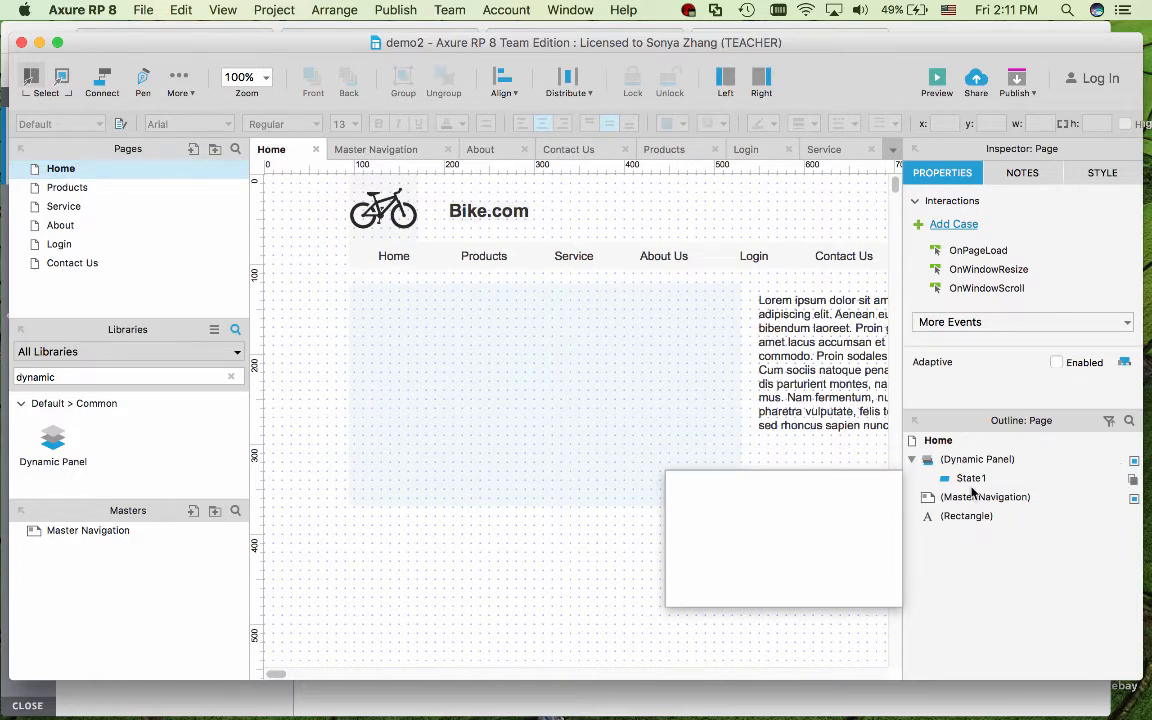
# Step: Rename the dynamic panel to 'bike carousel' in the Outline
pyautogui.click(976, 458)
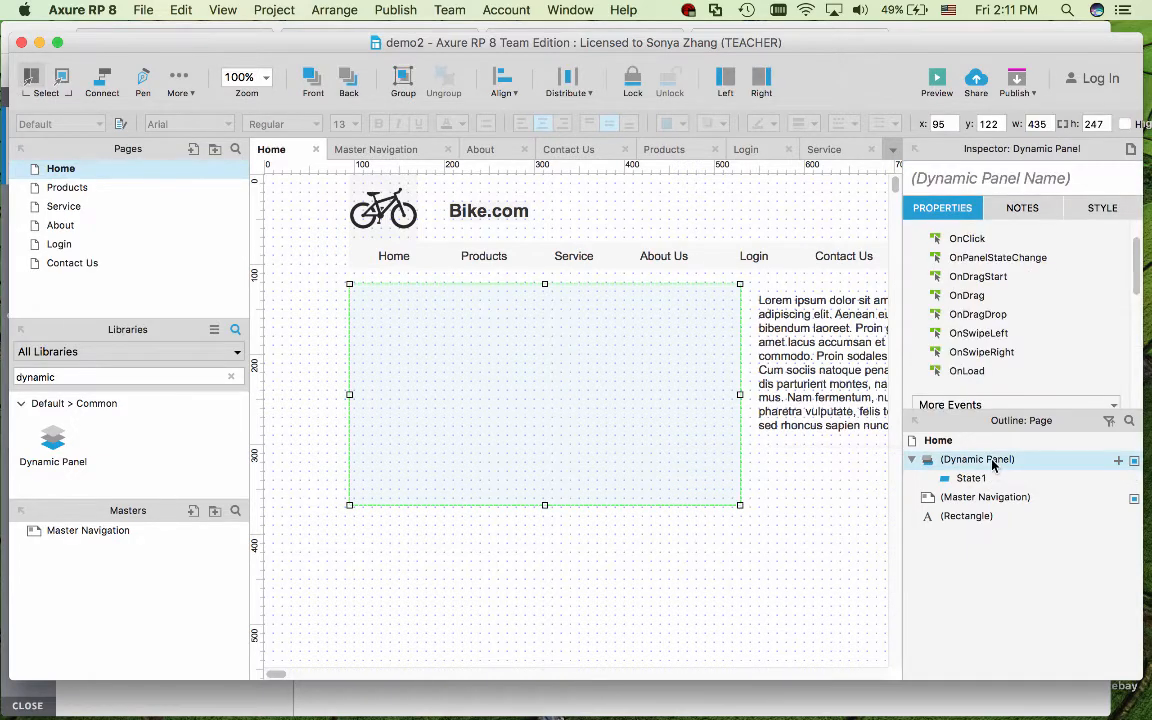
pyautogui.doubleClick(976, 458)
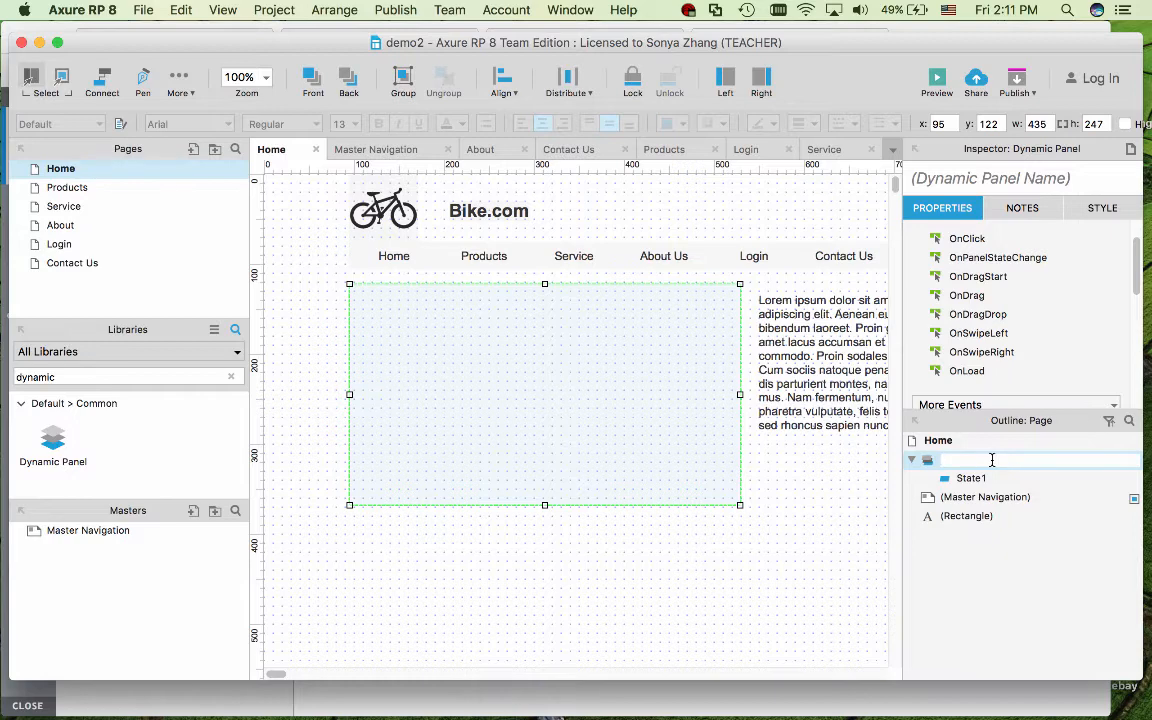
pyautogui.write('bike')
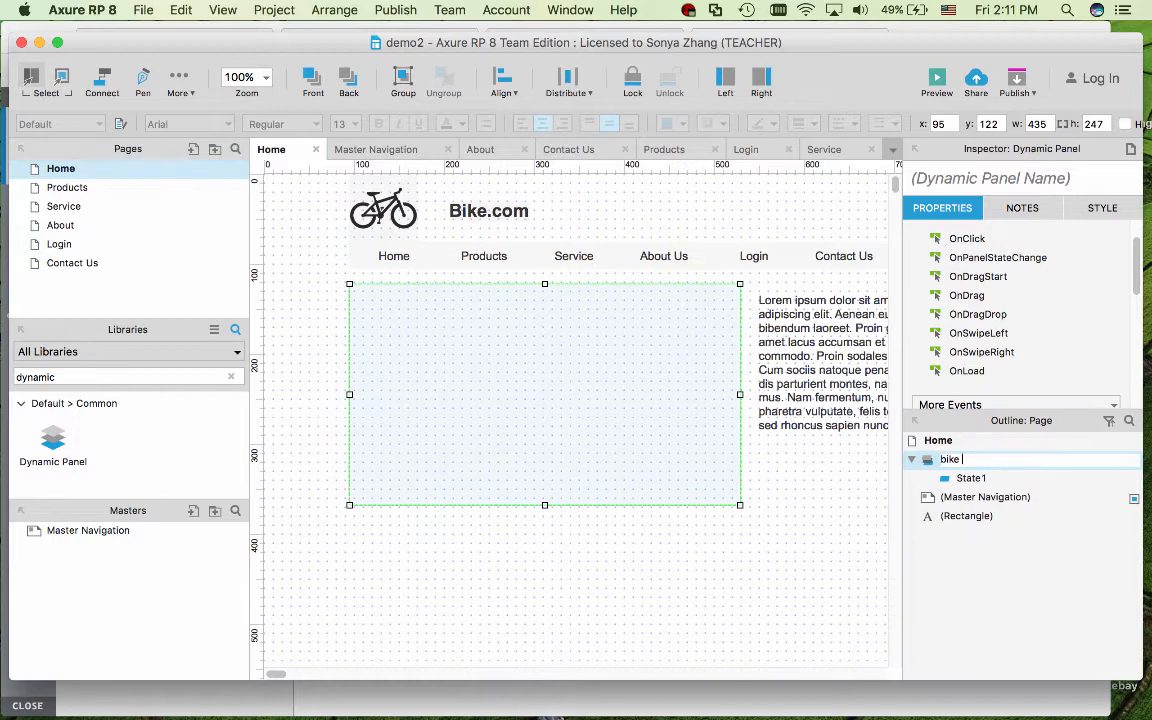
pyautogui.write('carousel')
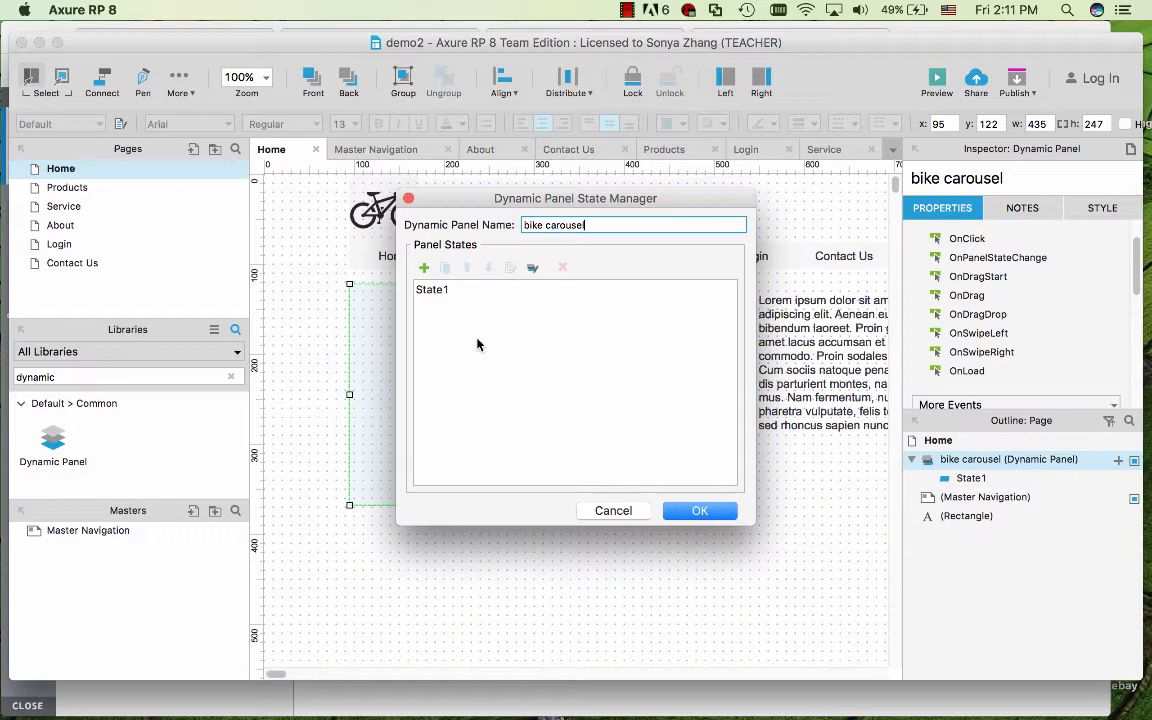
# Step: Add states in the Panel State Manager until State4 exists and confirm
pyautogui.click(424, 268)
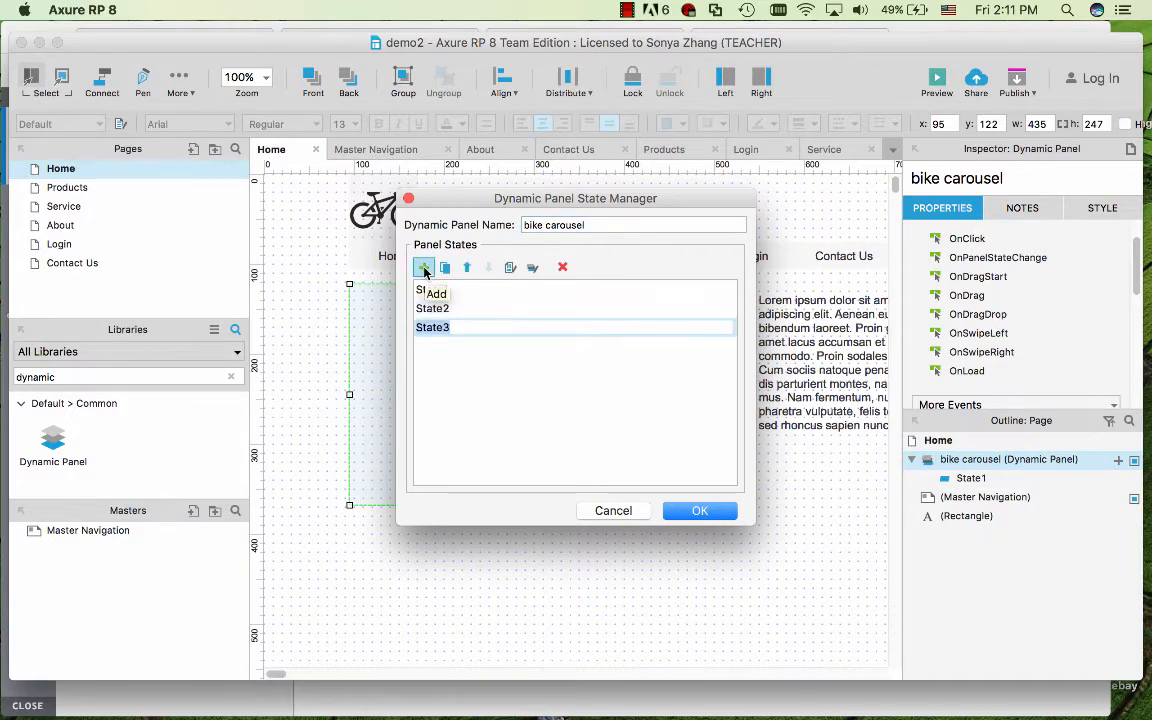
pyautogui.click(424, 268)
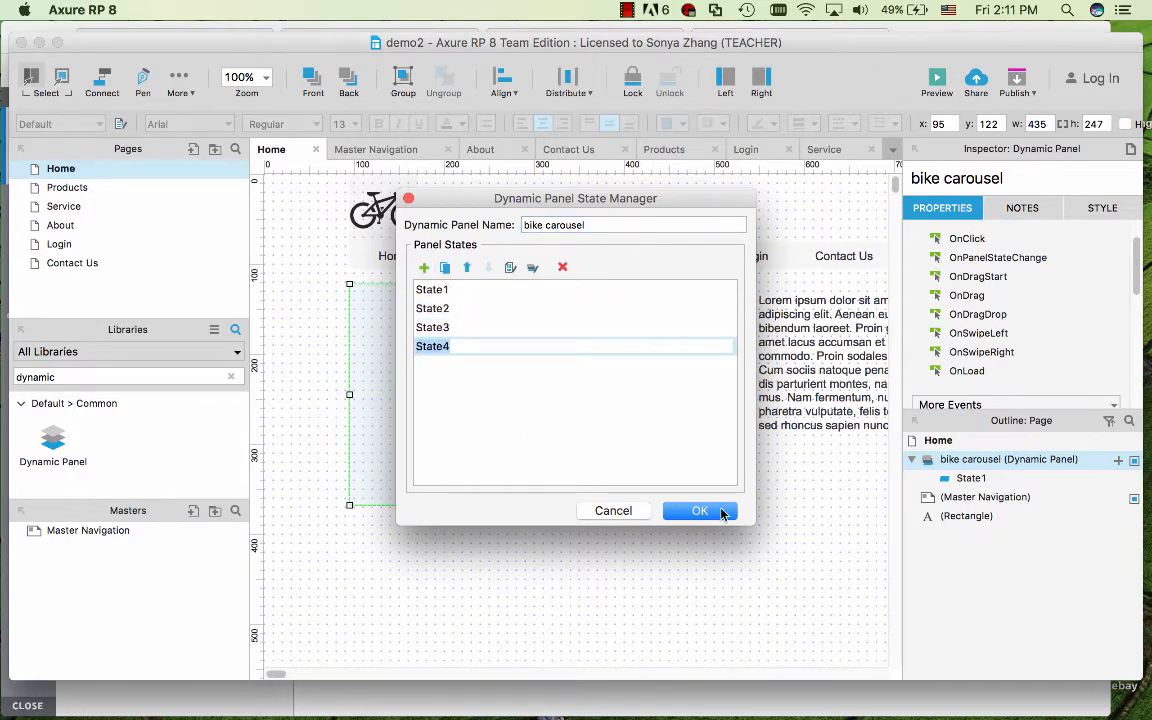
pyautogui.click(700, 510)
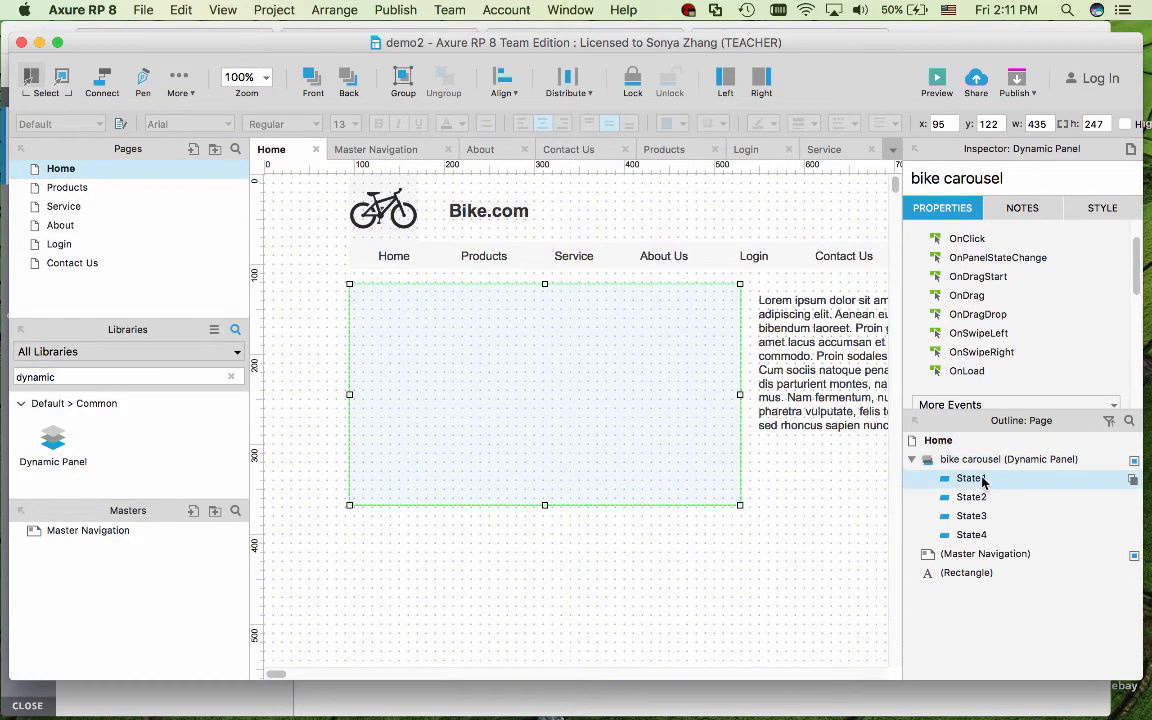
# Step: Insert the red bike-frame image into State1 at 50% zoom, shrunk to 436 x 291
pyautogui.doubleClick(972, 478)
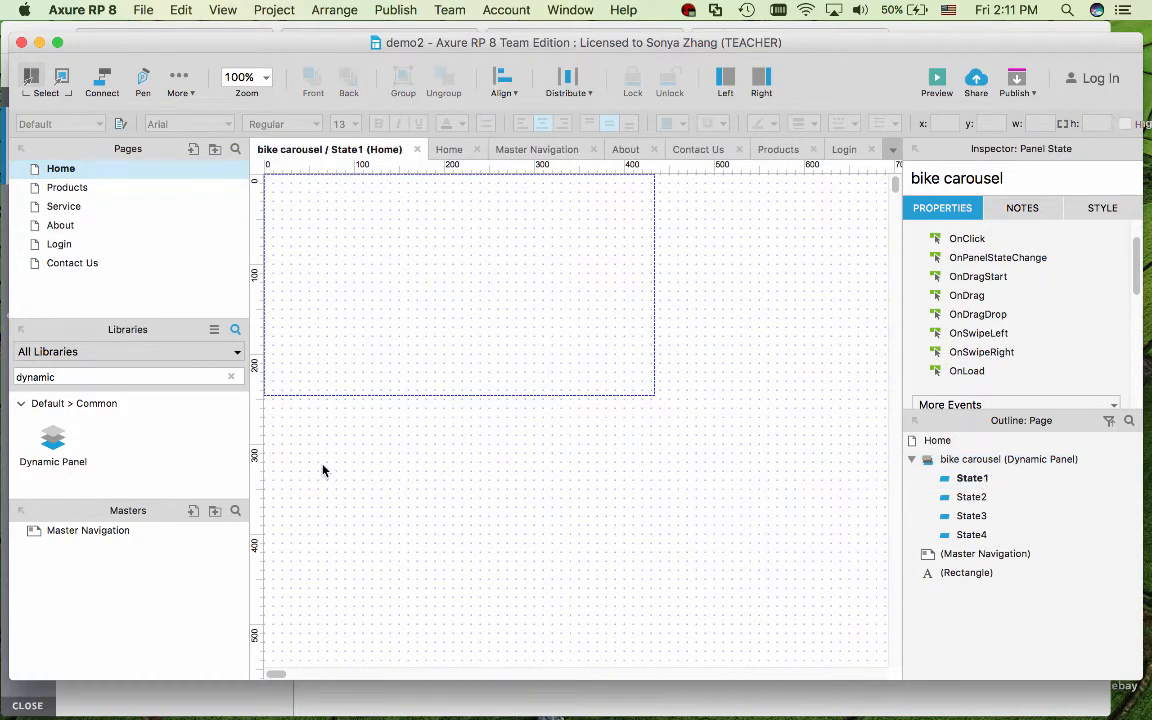
pyautogui.click(38, 700)
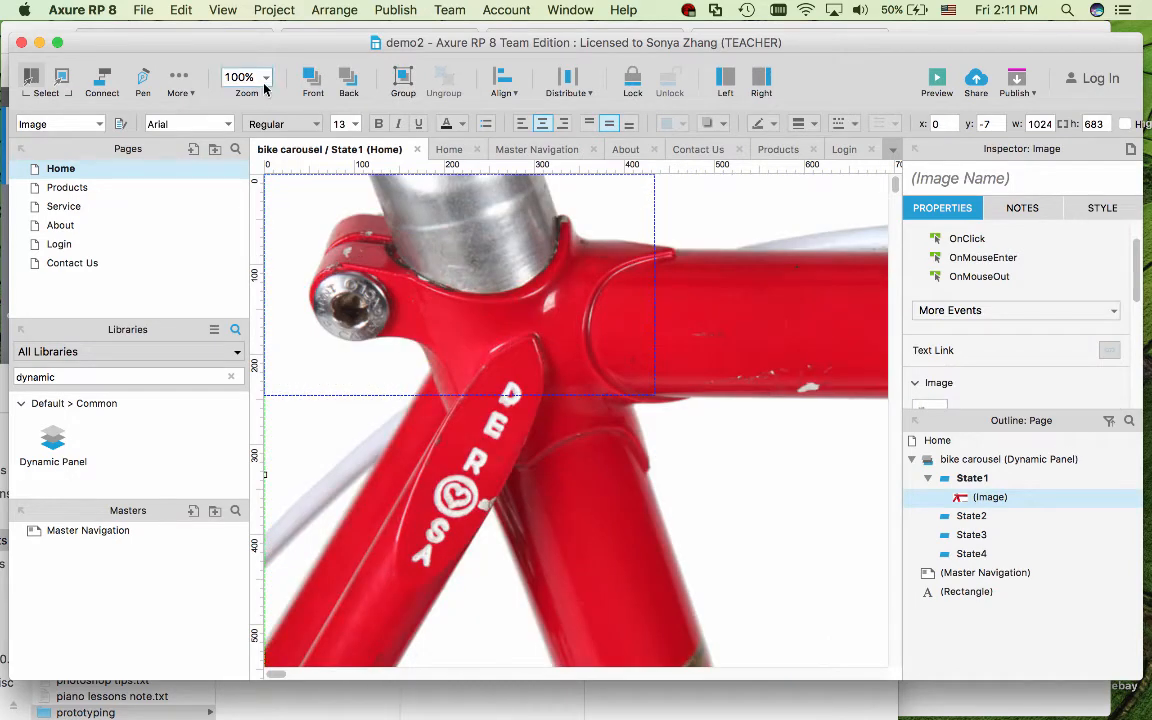
pyautogui.click(244, 76)
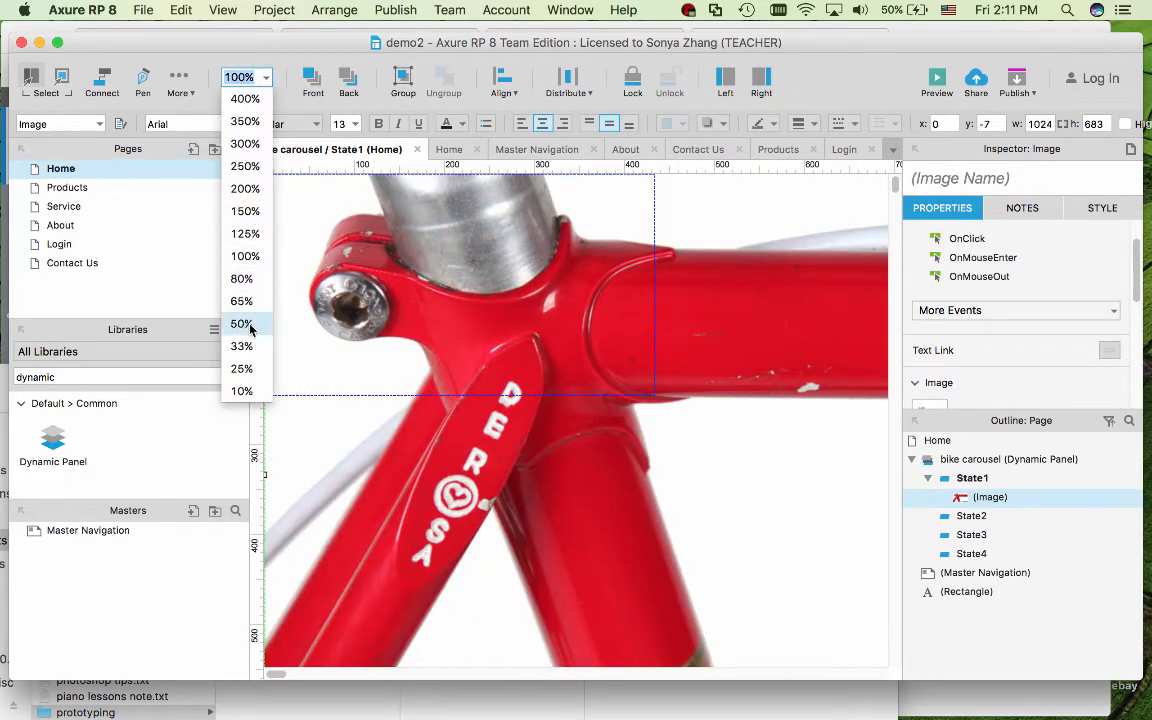
pyautogui.click(240, 324)
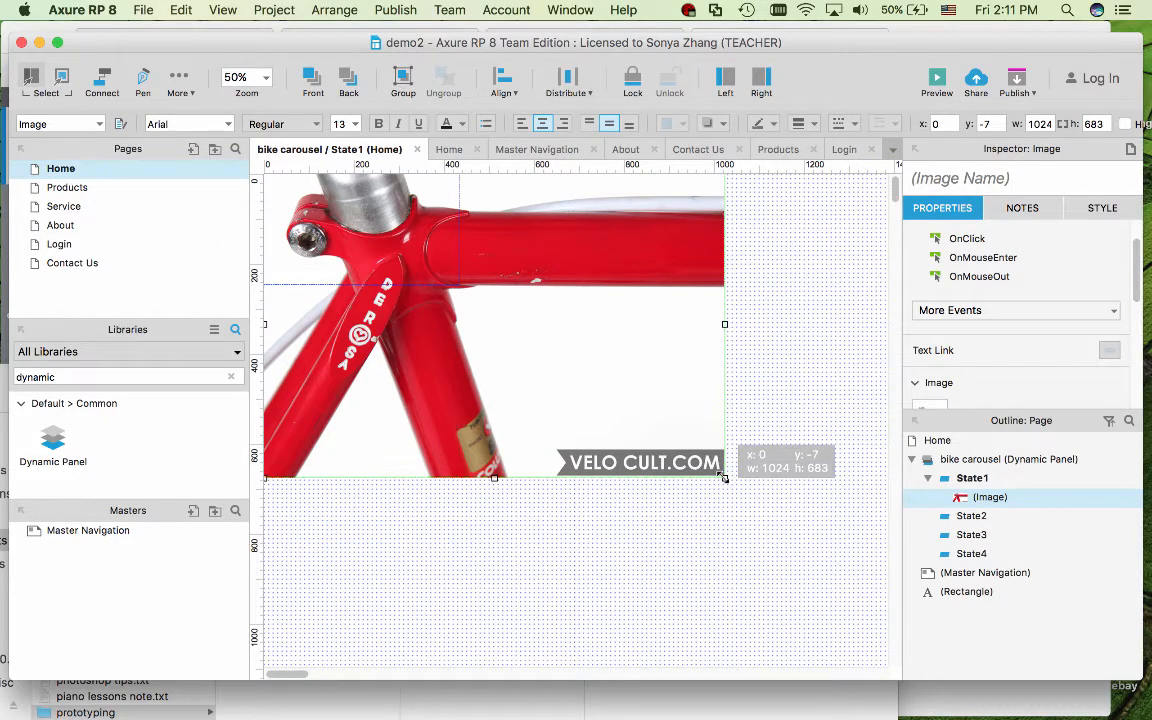
pyautogui.moveTo(724, 478); pyautogui.dragTo(724, 476)
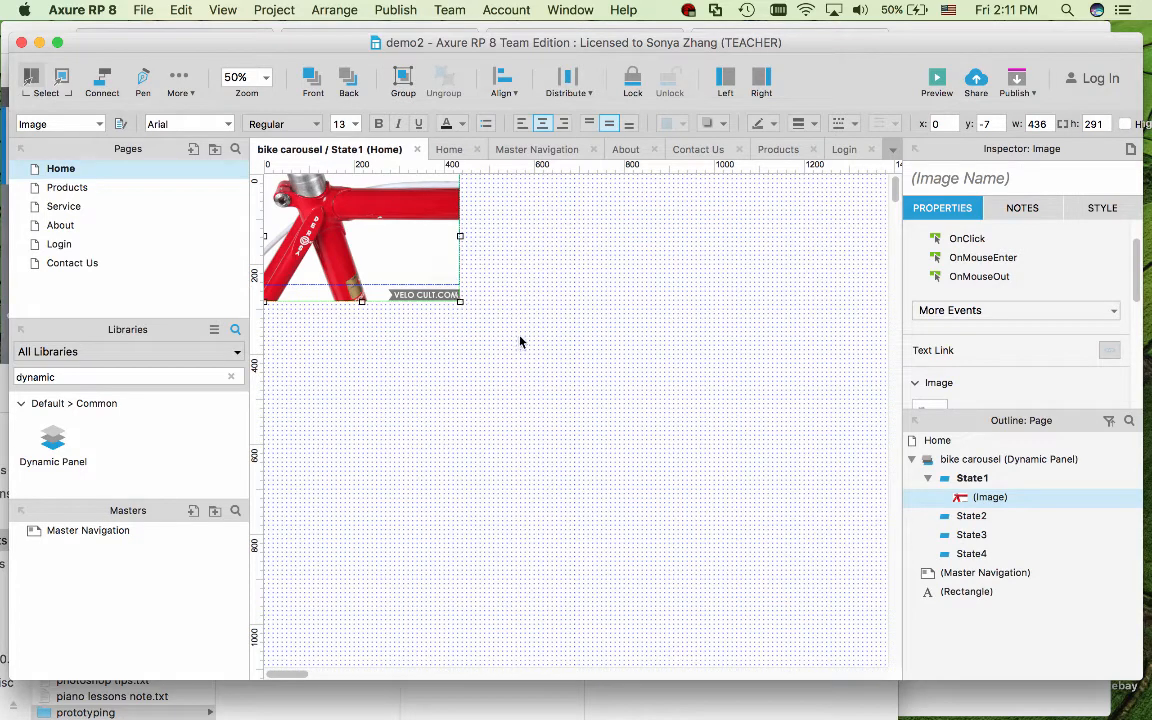
pyautogui.moveTo(964, 420)
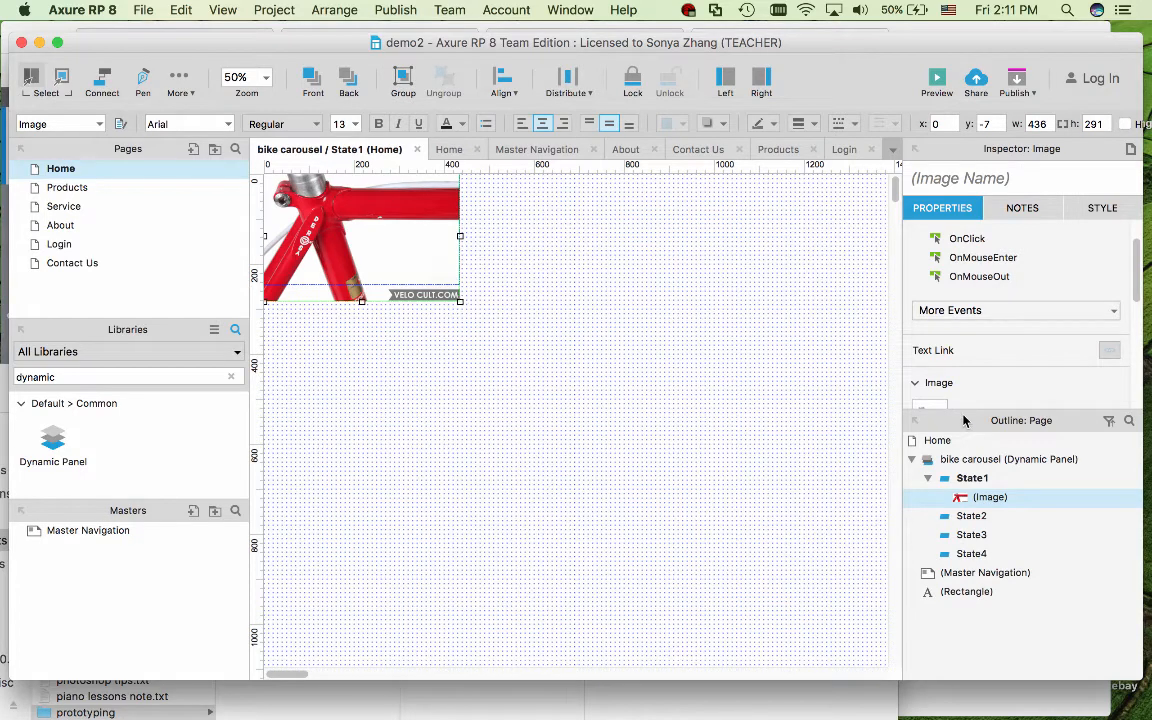
pyautogui.moveTo(476, 166)
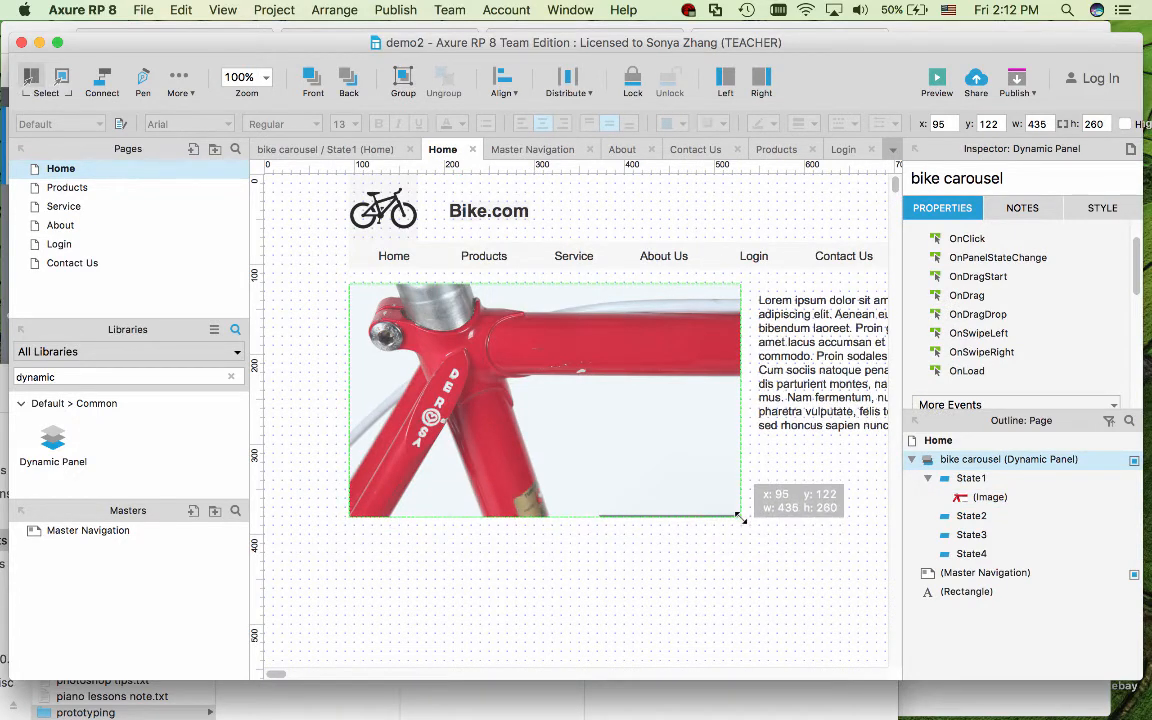
# Step: Fit the panel to the image and fill State2–State4 with their bike images
pyautogui.moveTo(740, 516); pyautogui.dragTo(740, 512)
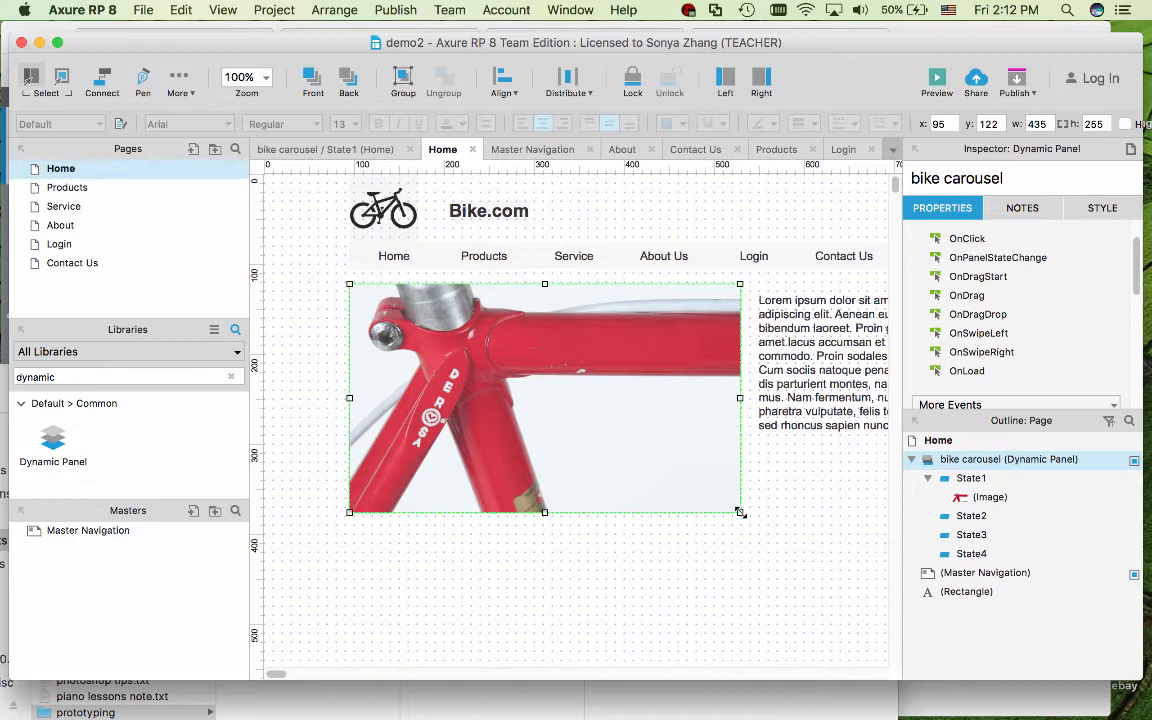
pyautogui.moveTo(788, 528)
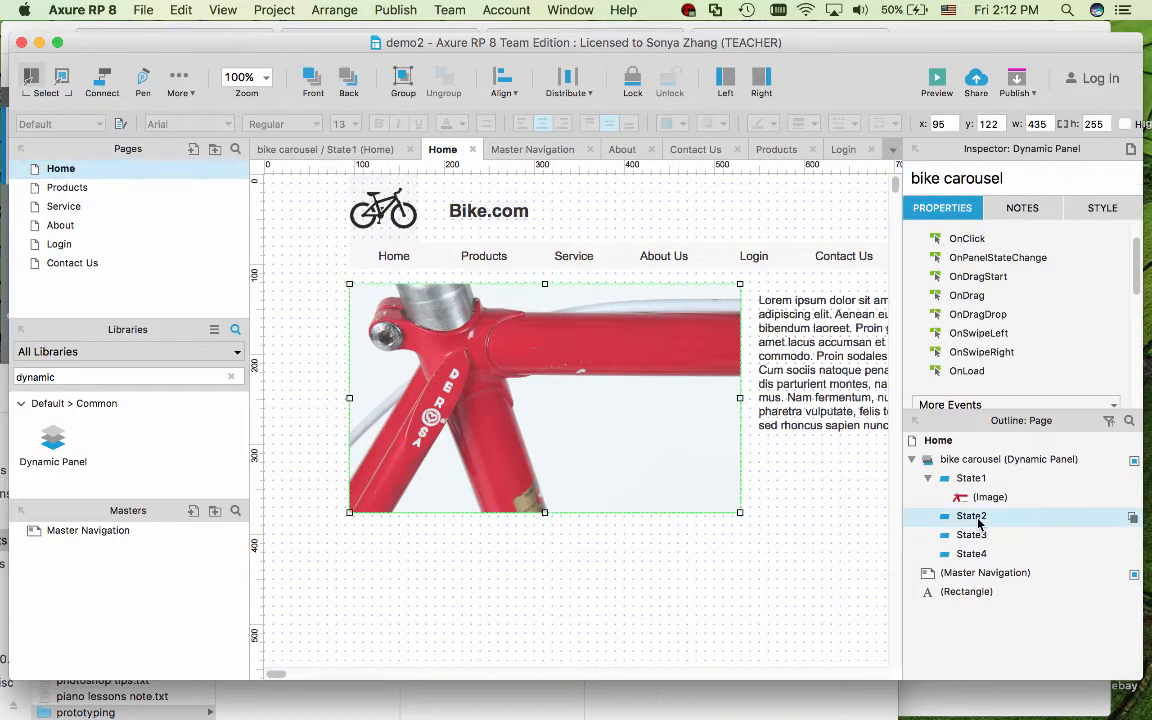
pyautogui.doubleClick(972, 516)
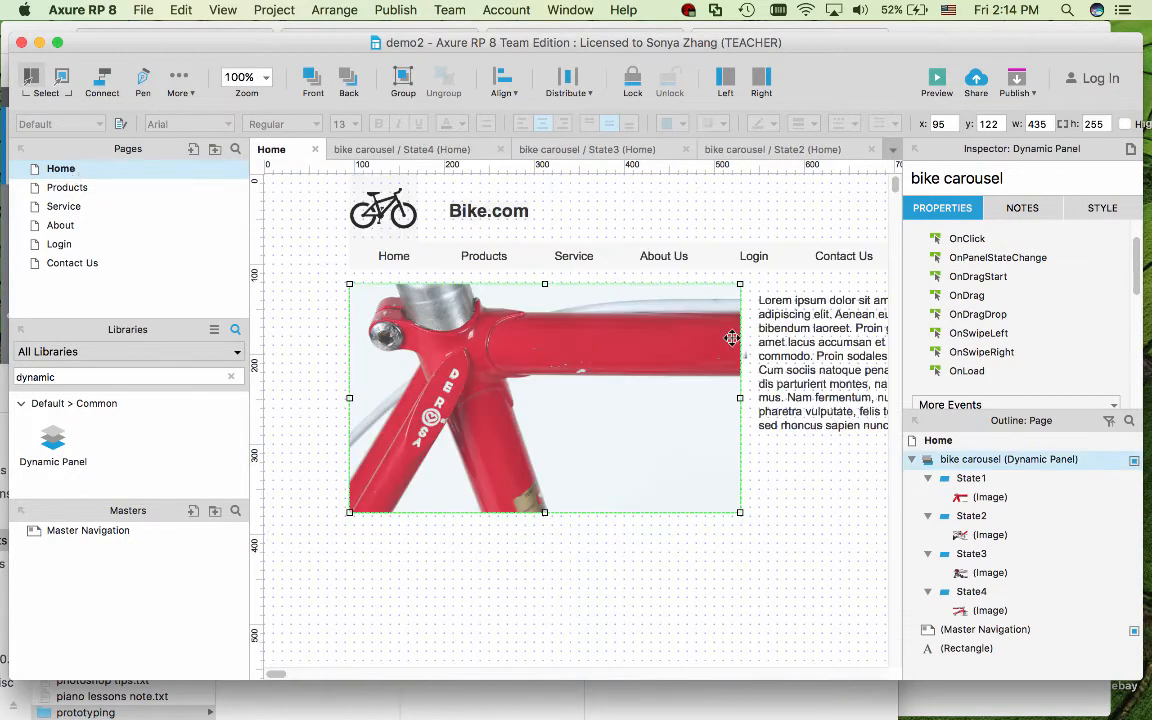
pyautogui.moveTo(664, 392)
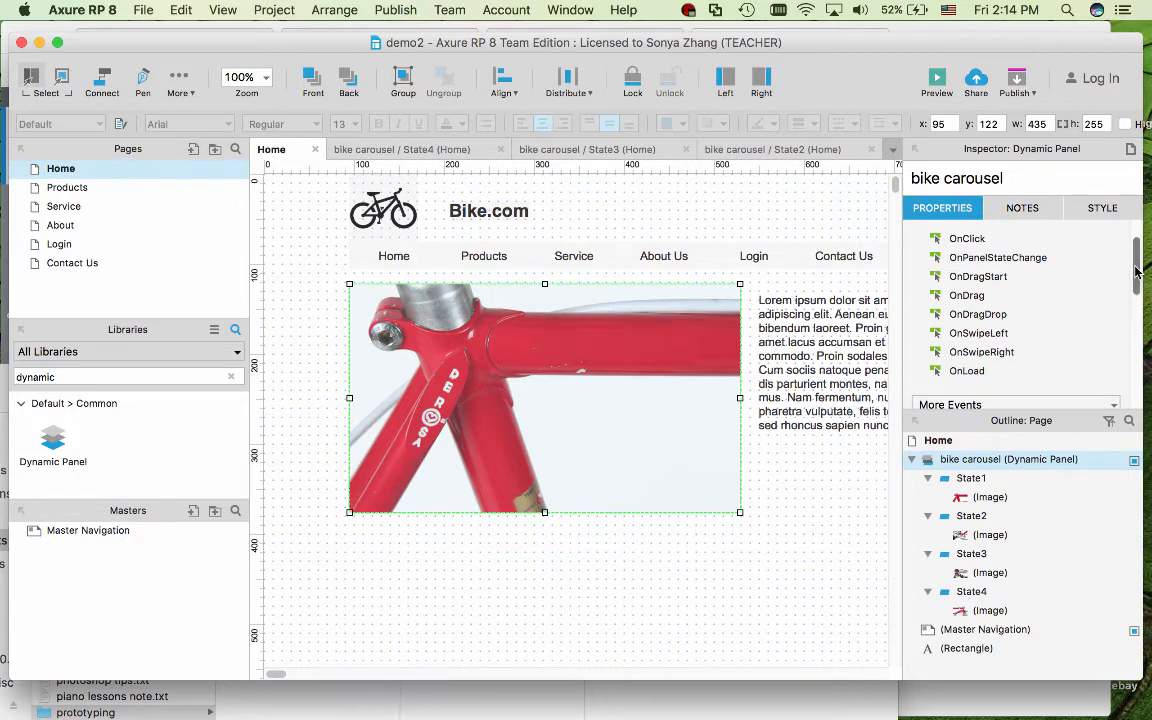
pyautogui.scroll(-3)
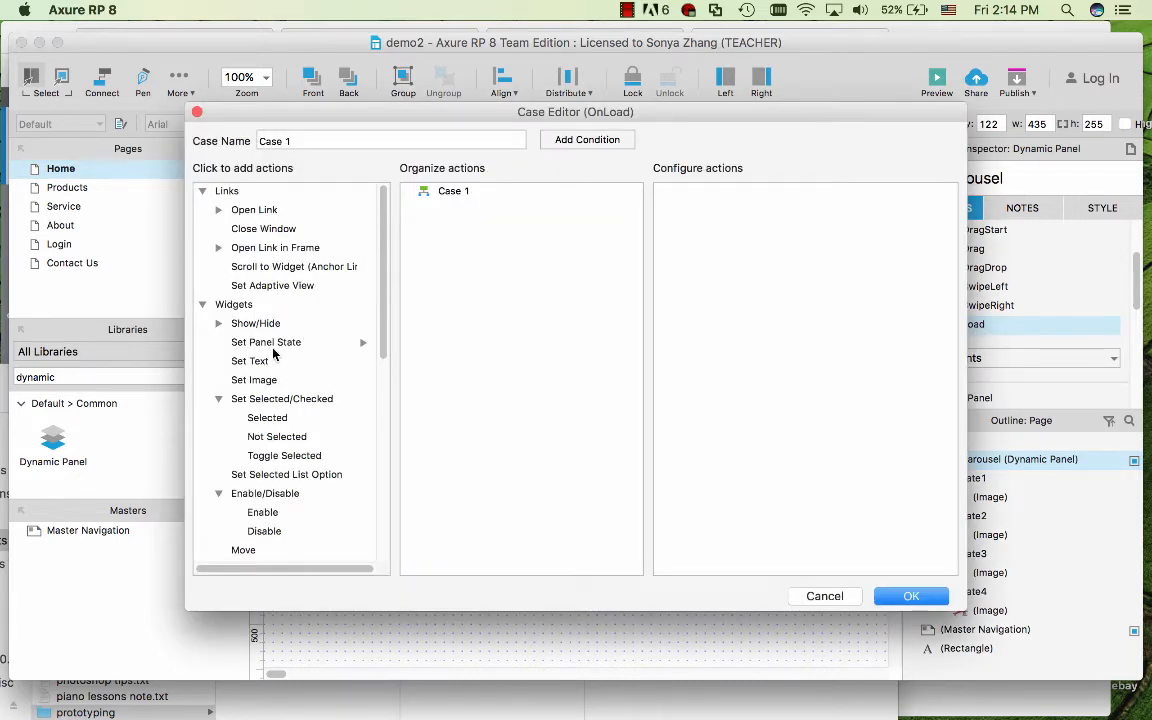
# Step: Add a Set Panel State action targeting the bike carousel panel
pyautogui.click(266, 342)
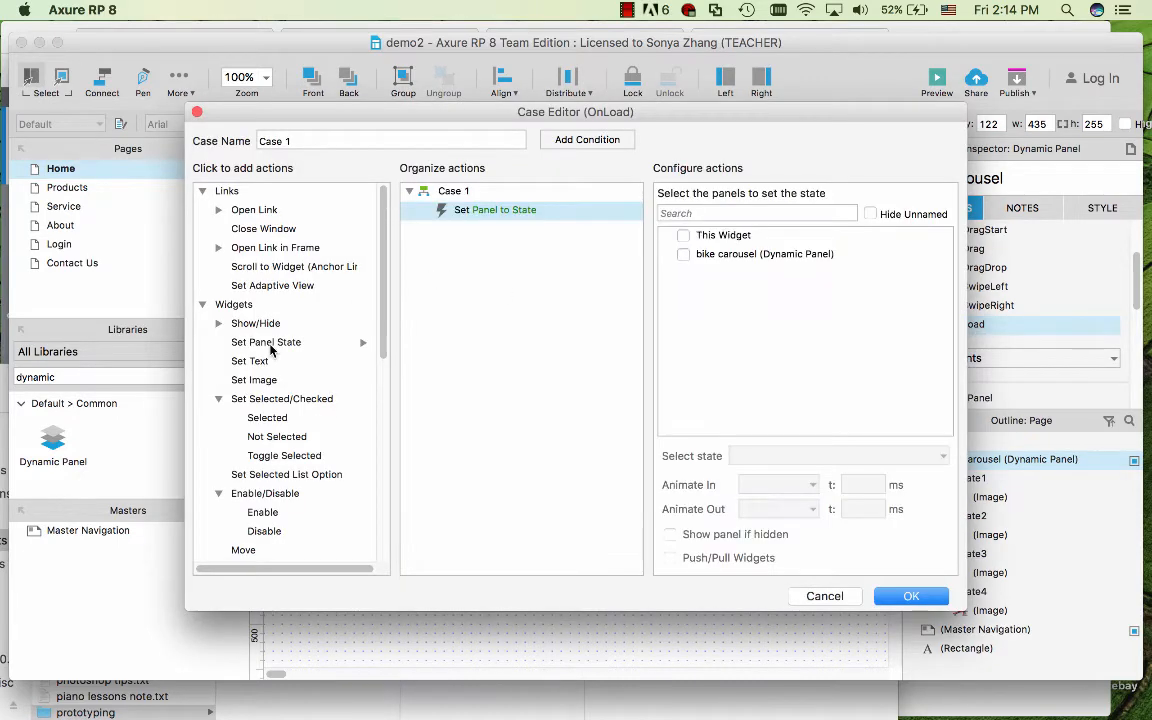
pyautogui.moveTo(788, 272)
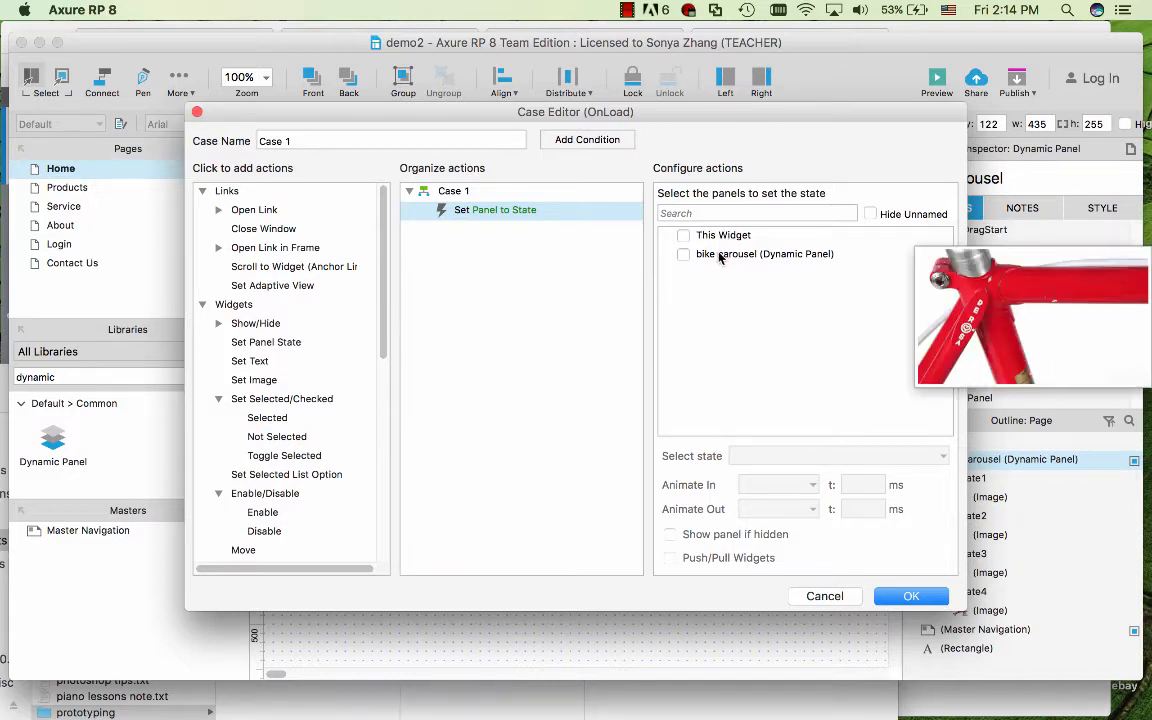
pyautogui.click(764, 252)
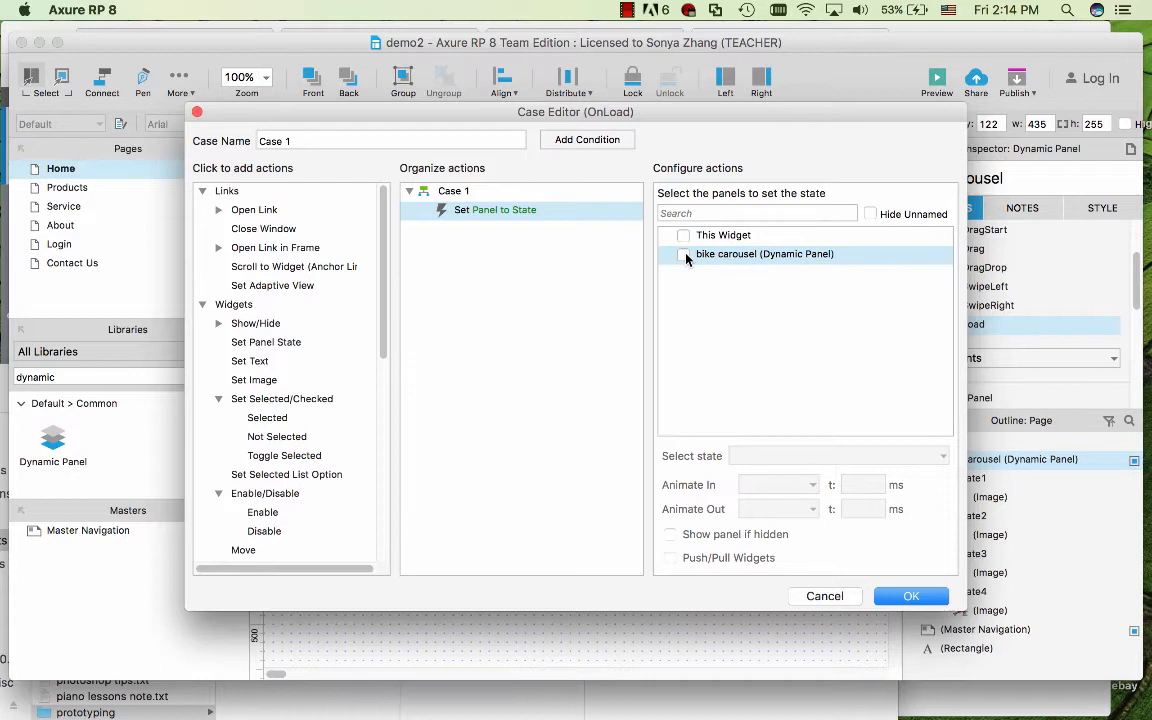
pyautogui.click(684, 254)
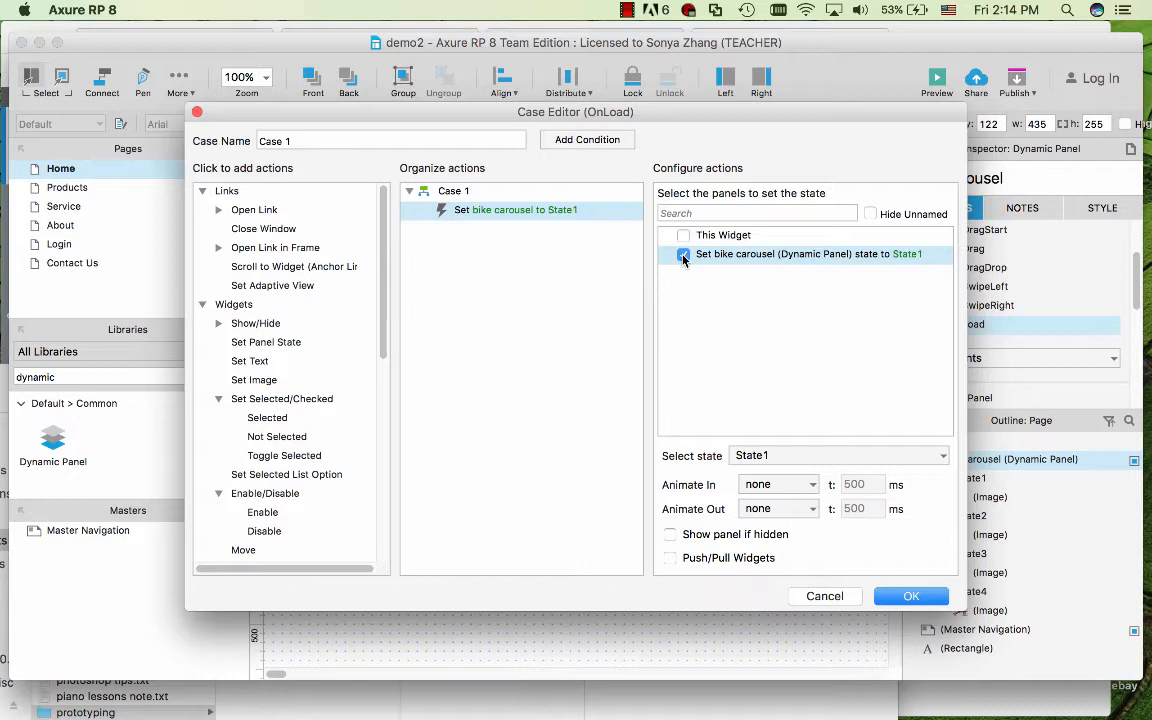
pyautogui.click(684, 252)
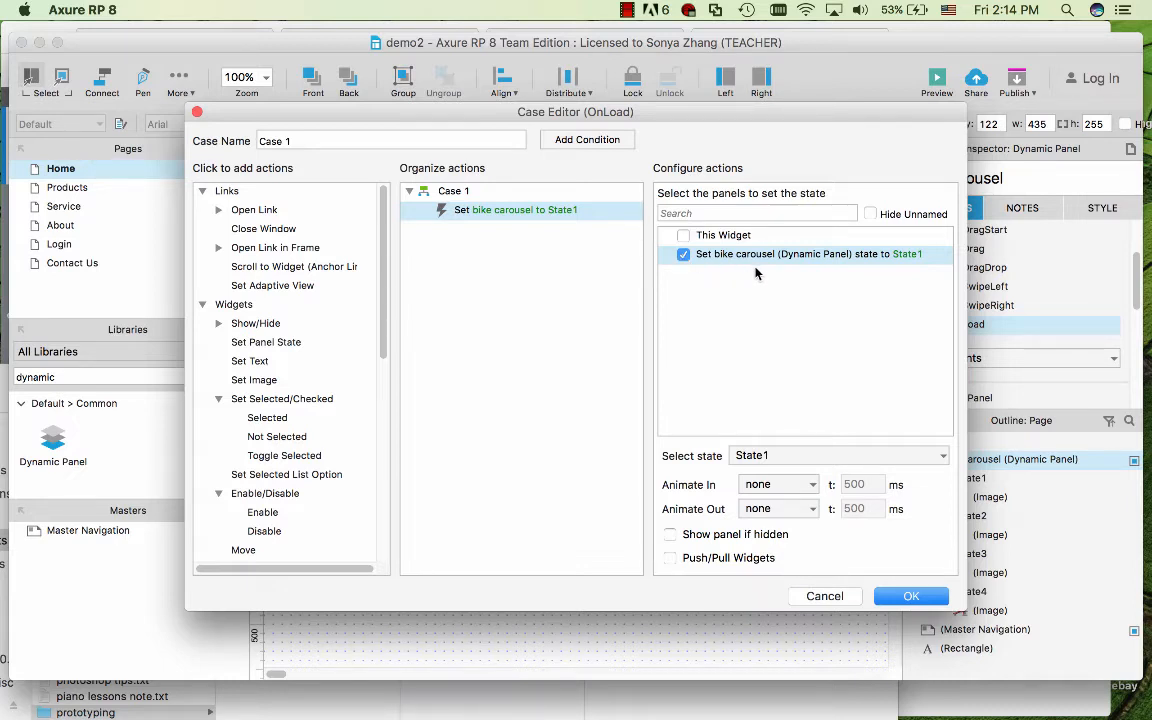
pyautogui.moveTo(812, 278)
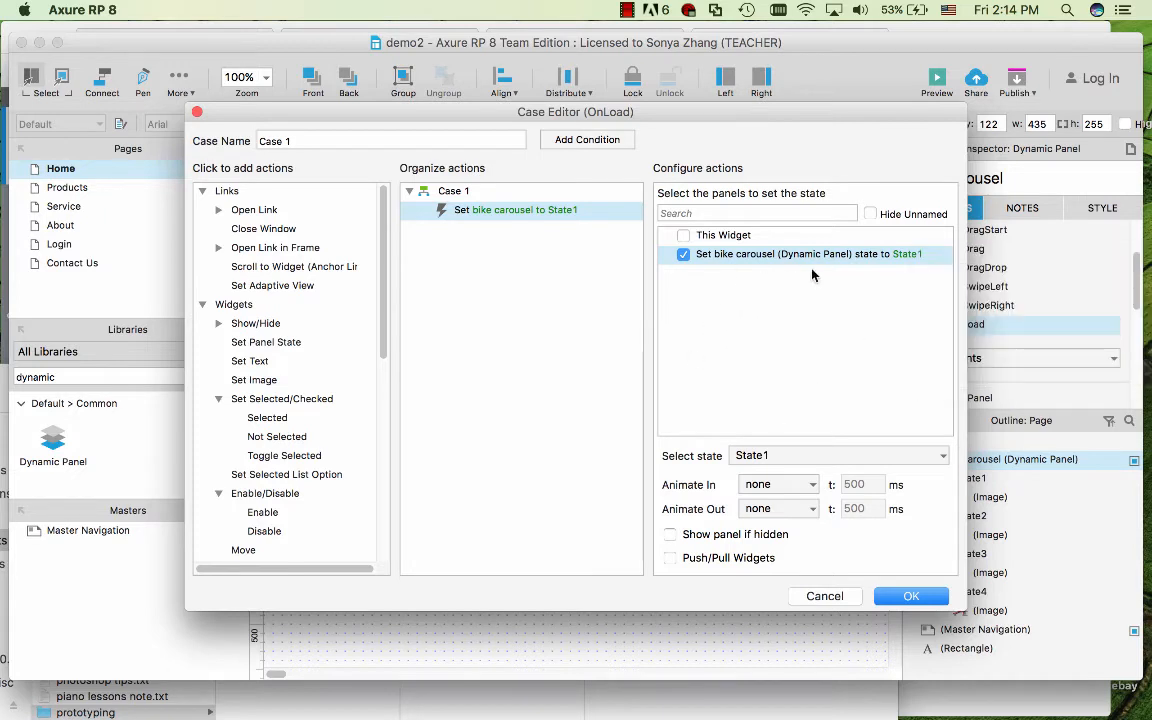
pyautogui.moveTo(844, 472)
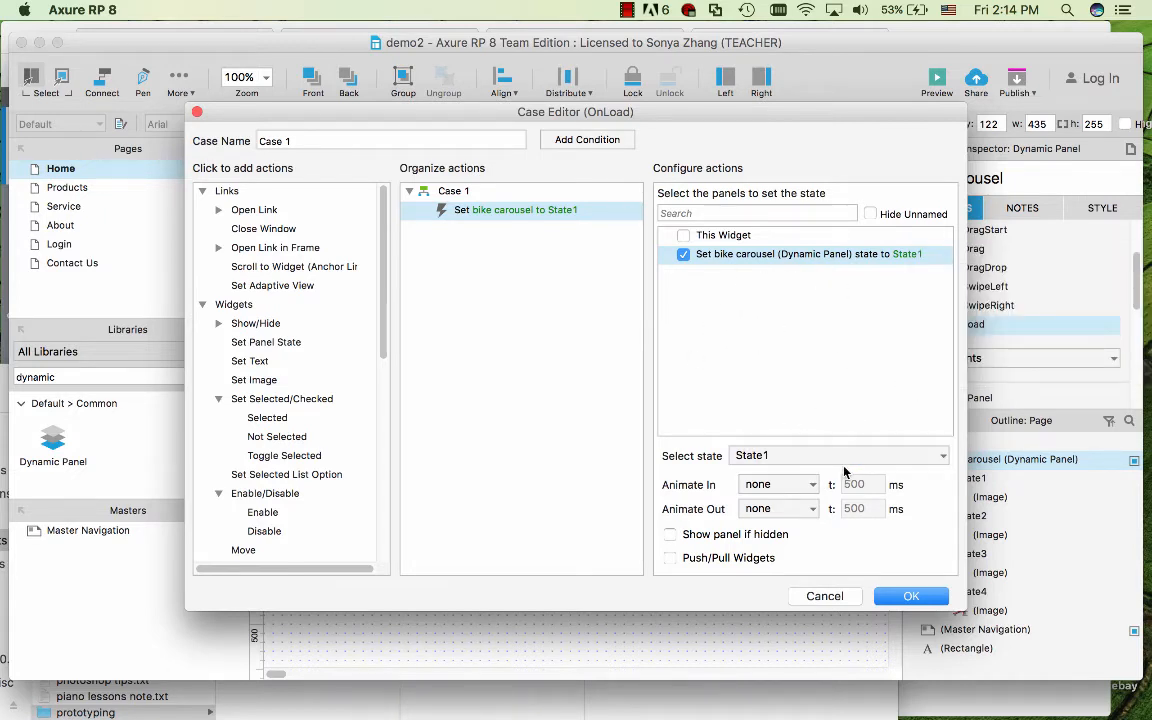
pyautogui.click(838, 456)
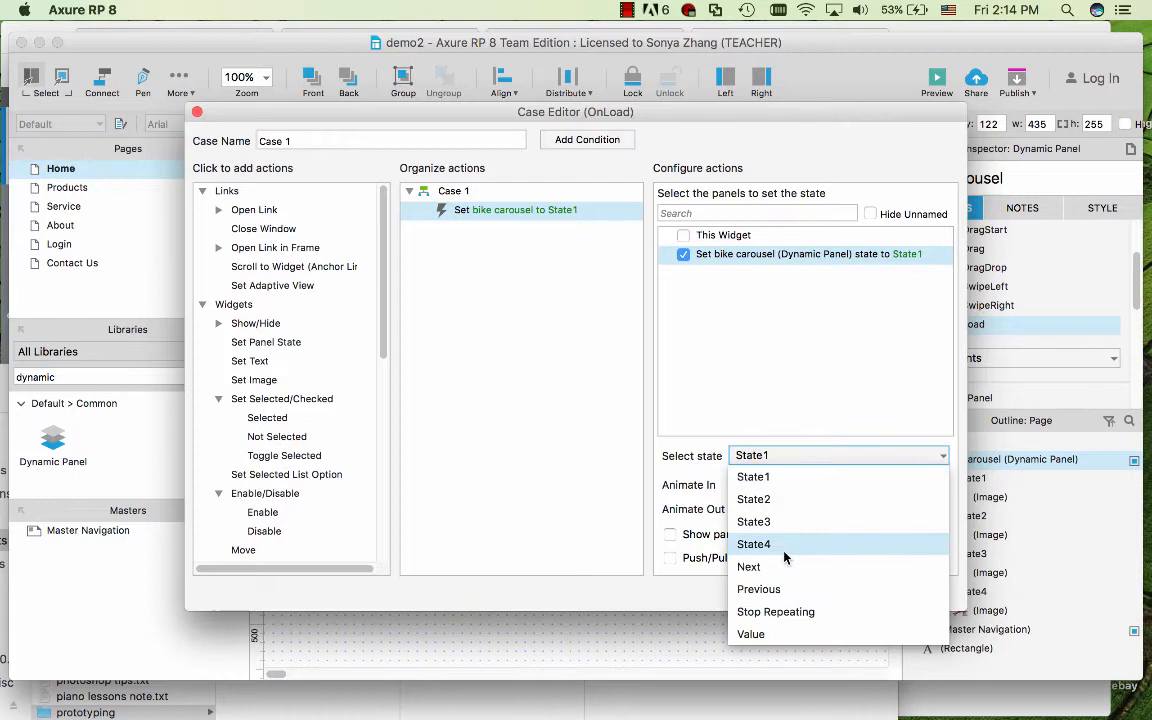
# Step: Set state to Next, wrapping, repeating every 2000 ms, confirm, then preview in Chrome
pyautogui.click(748, 568)
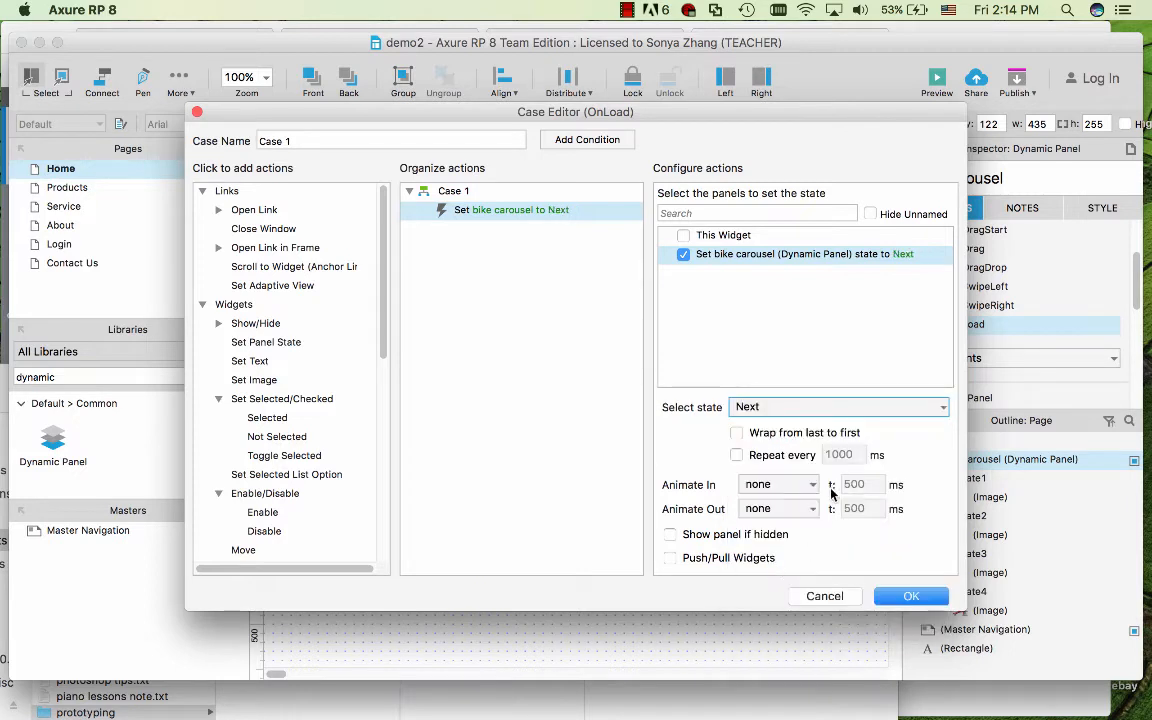
pyautogui.click(736, 432)
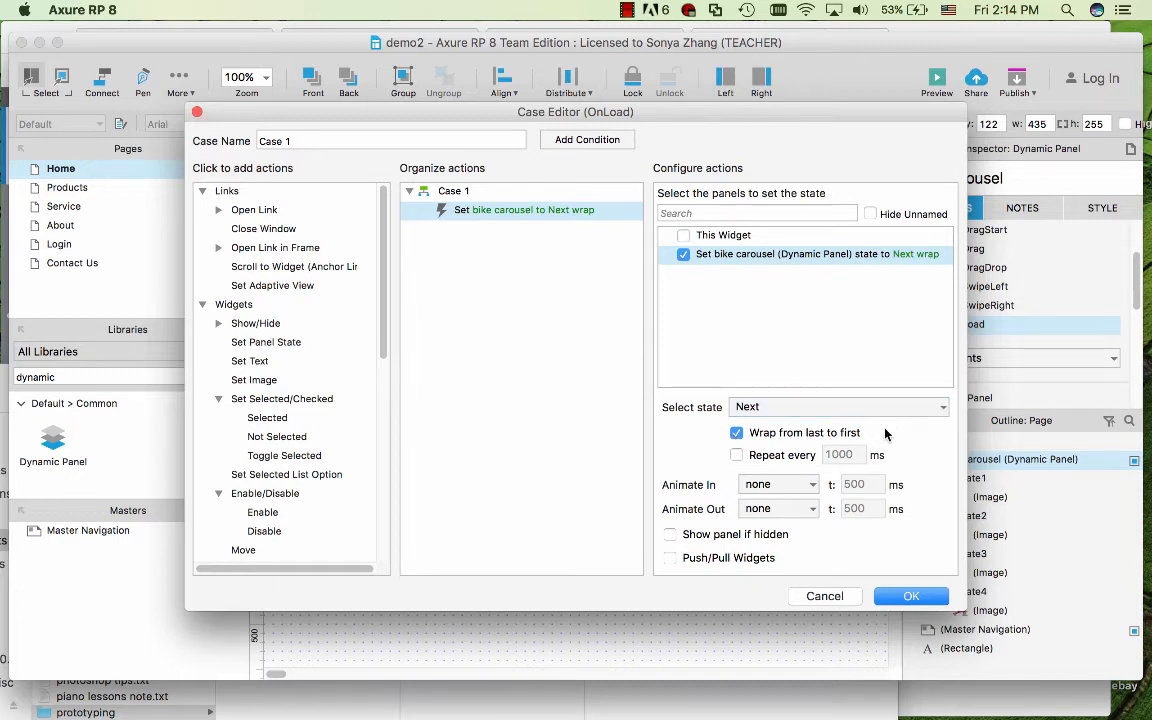
pyautogui.moveTo(884, 436)
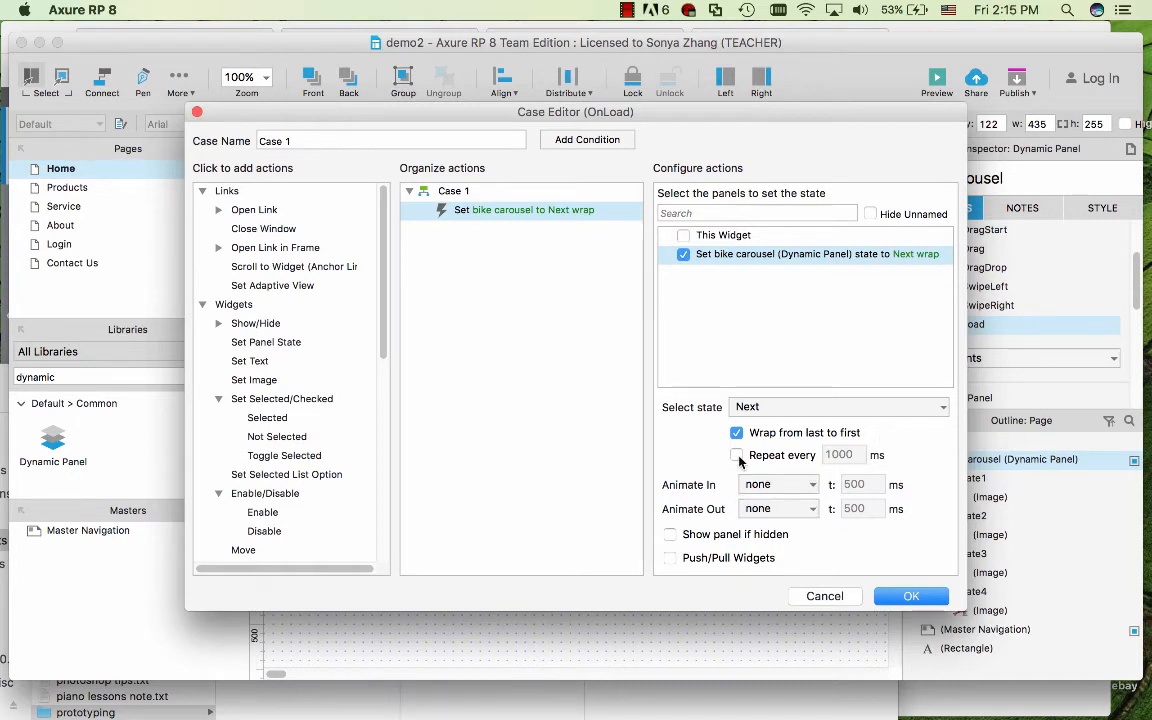
pyautogui.click(736, 436)
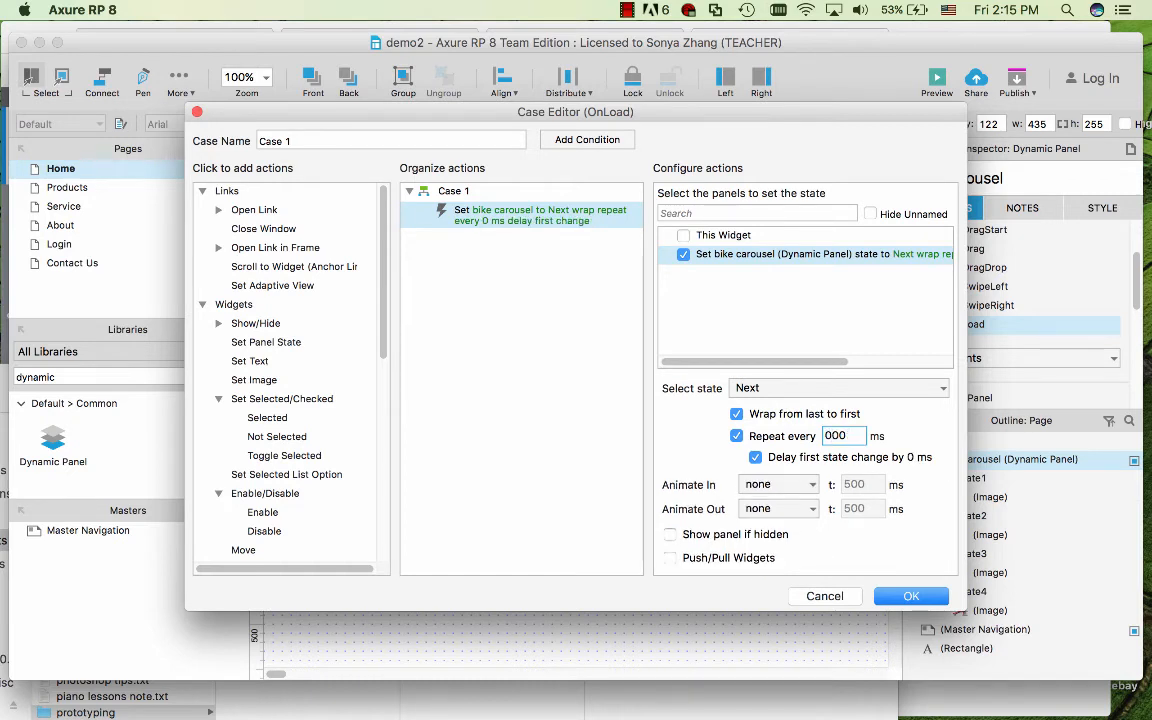
pyautogui.write('2000')
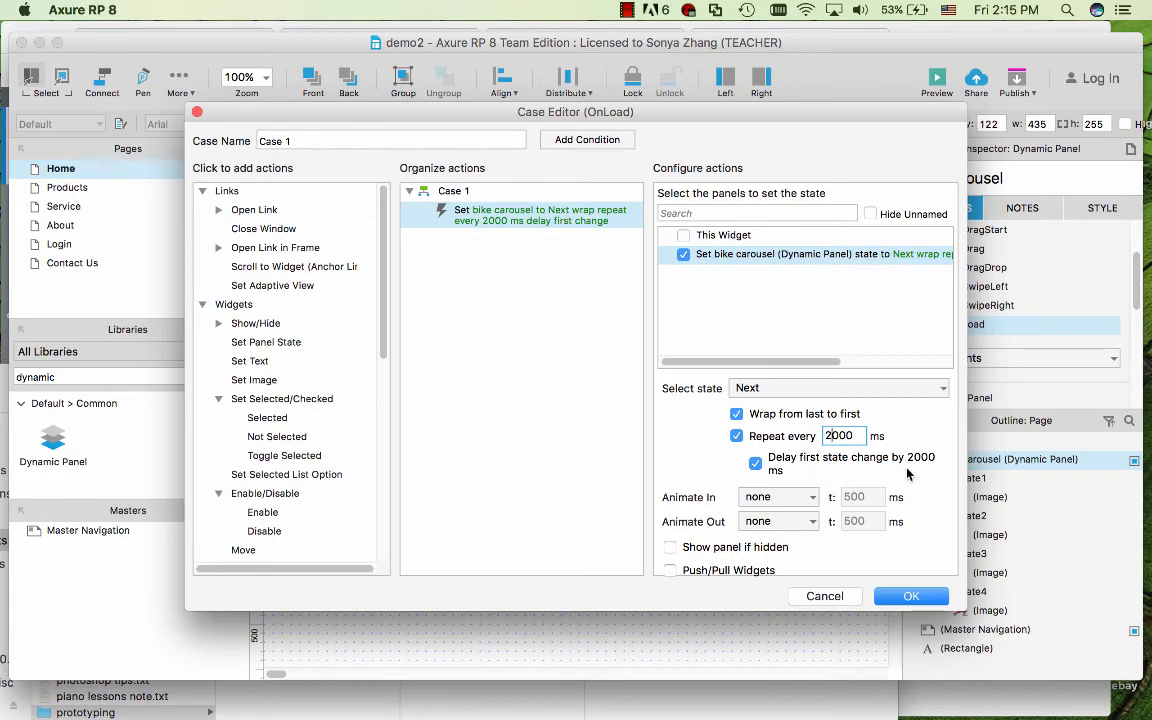
pyautogui.click(910, 596)
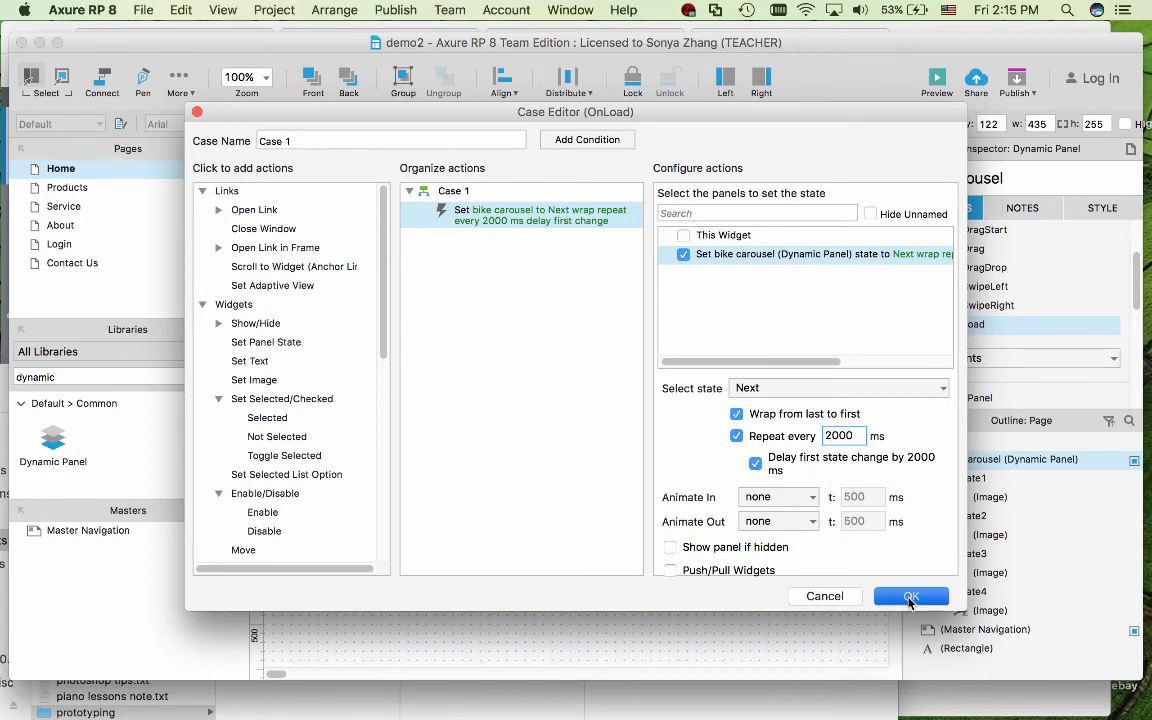
pyautogui.click(910, 596)
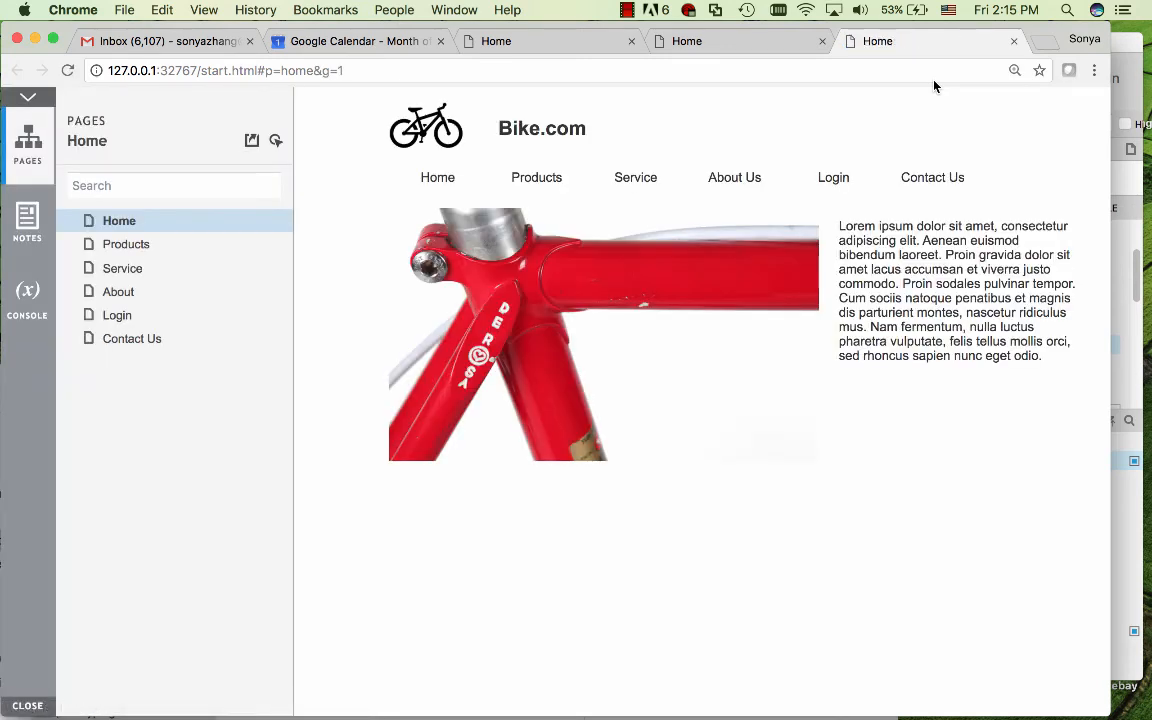